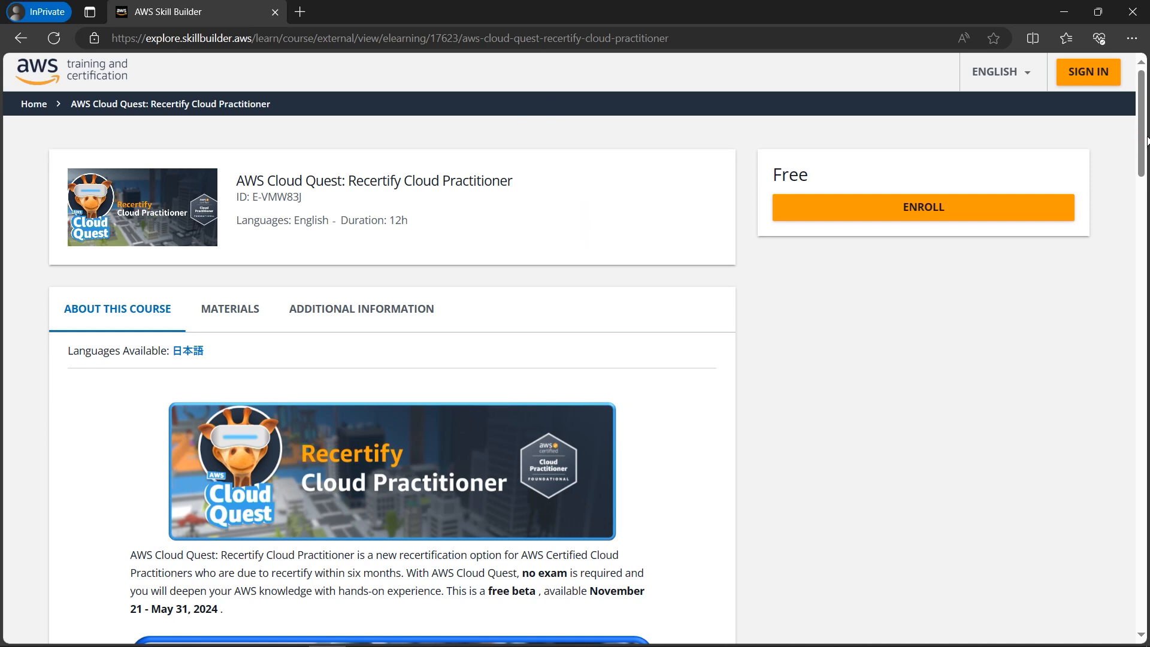
- Review the Recertify Cloud Practitioner course page and start enrolling in the free course
{"action": "scroll", "scroll_direction": "down", "scroll_amount": 3}
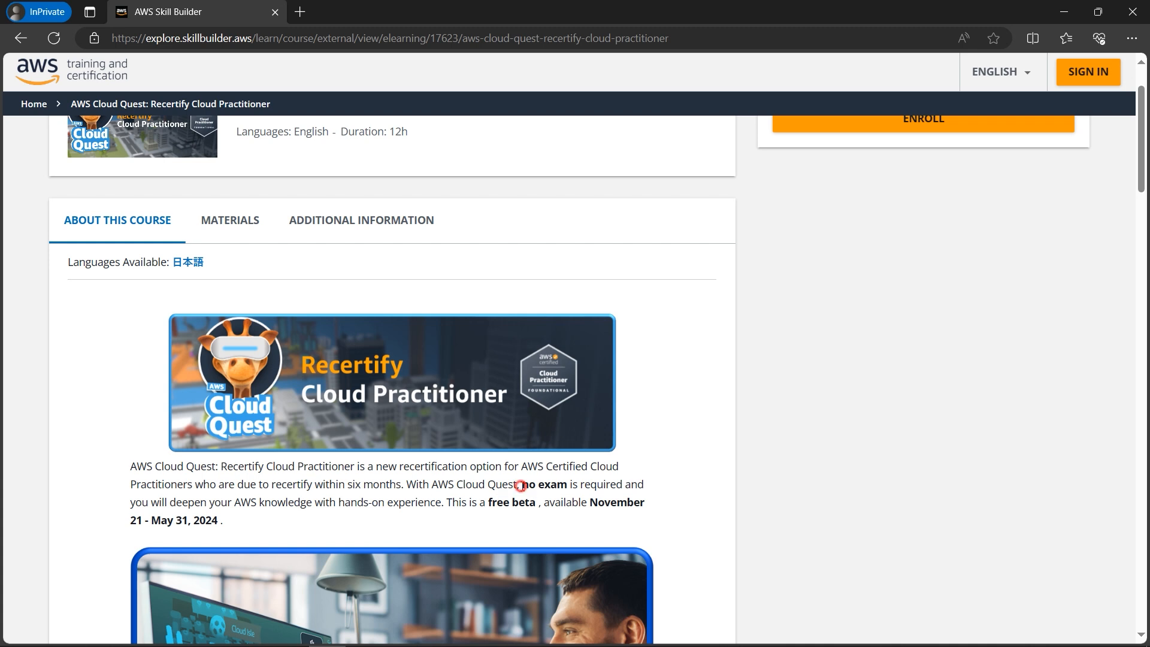
{"action": "mouse_move", "coordinate": [504, 521]}
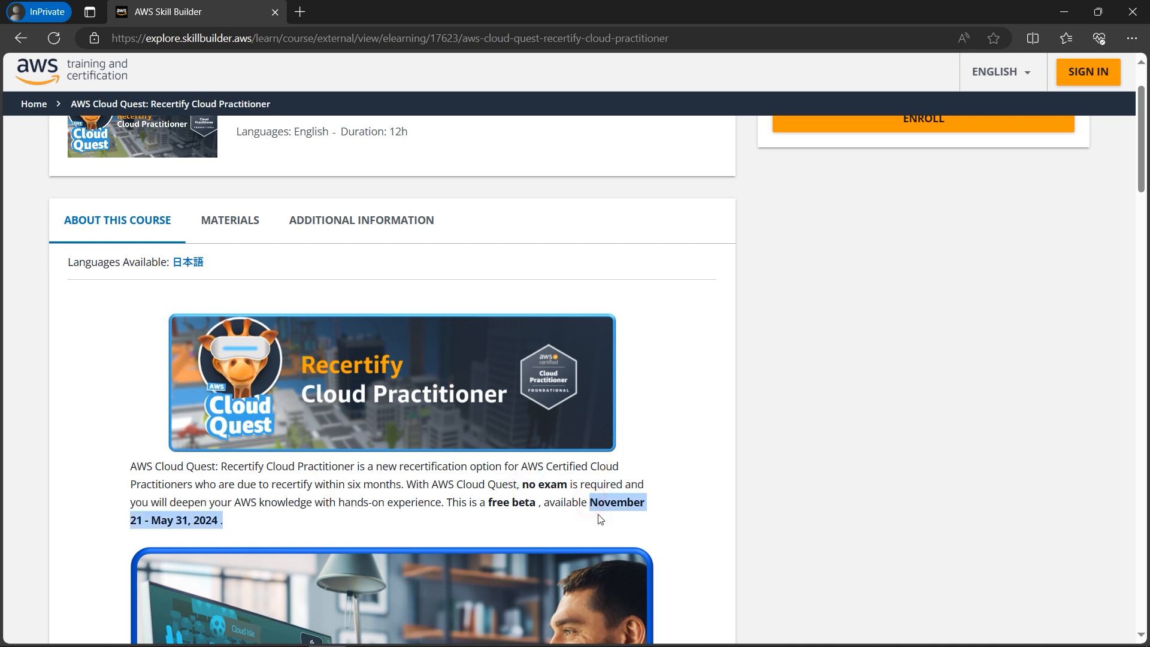
{"action": "mouse_move", "coordinate": [411, 526]}
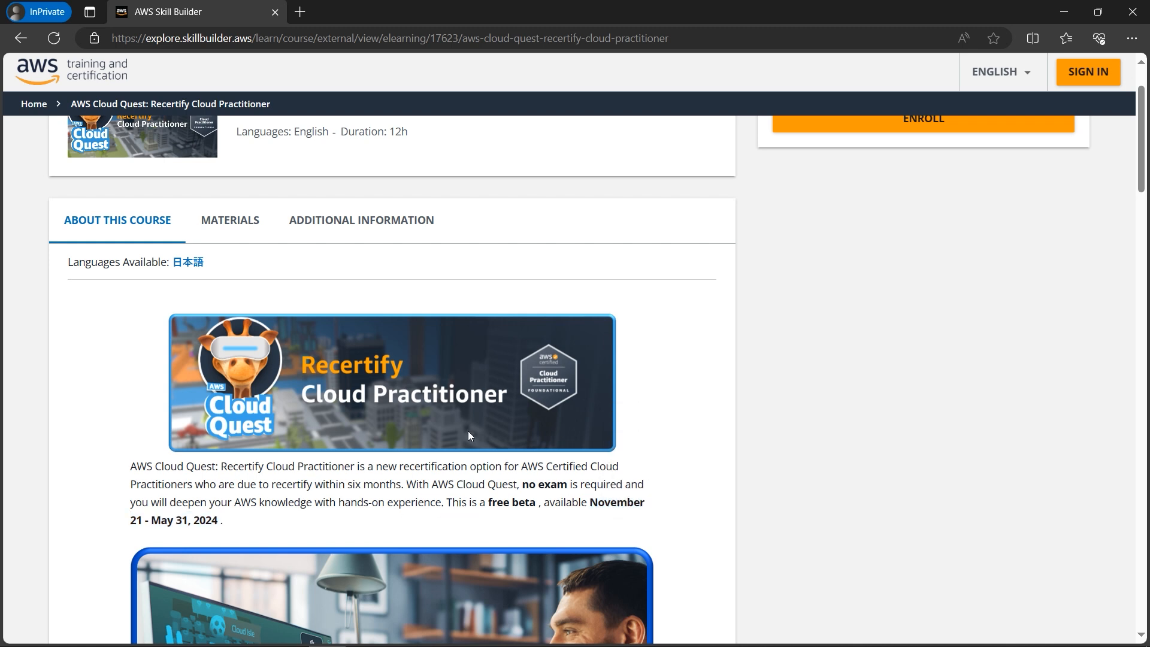
{"action": "mouse_move", "coordinate": [531, 514]}
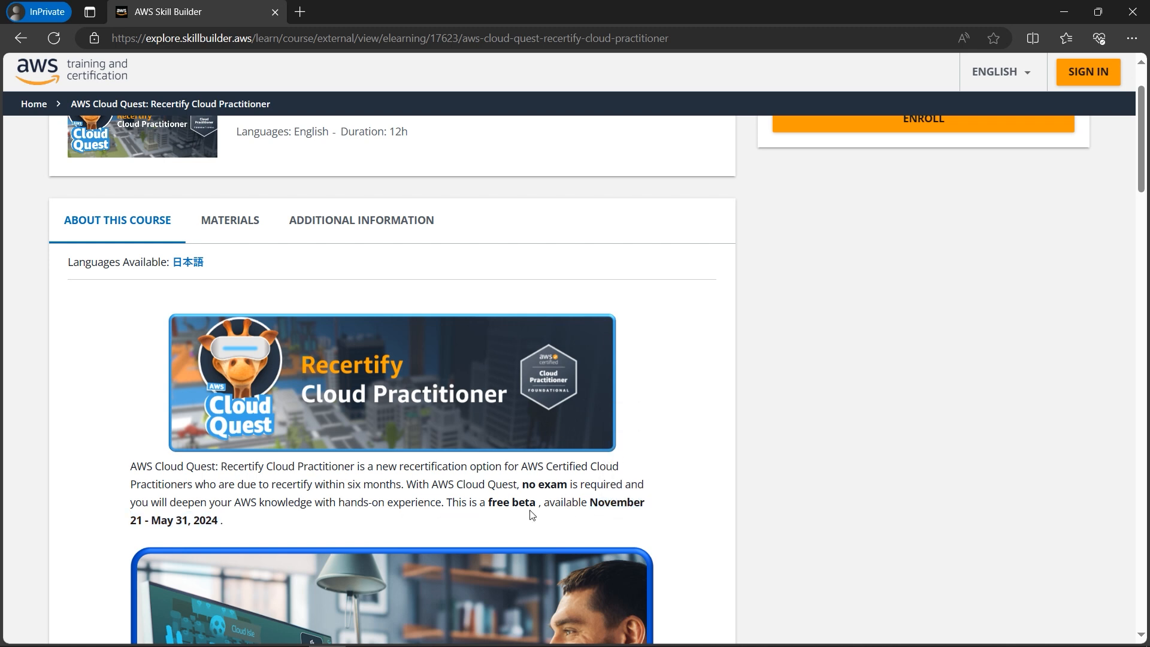
{"action": "scroll", "scroll_direction": "down", "scroll_amount": 3}
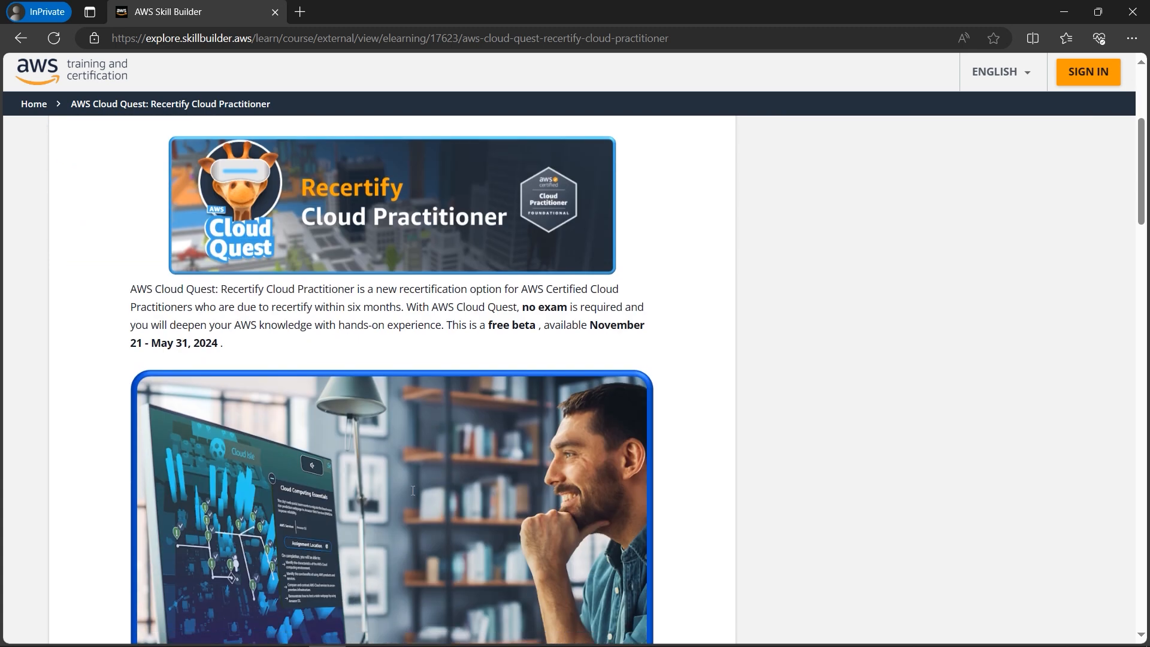
{"action": "mouse_move", "coordinate": [297, 311]}
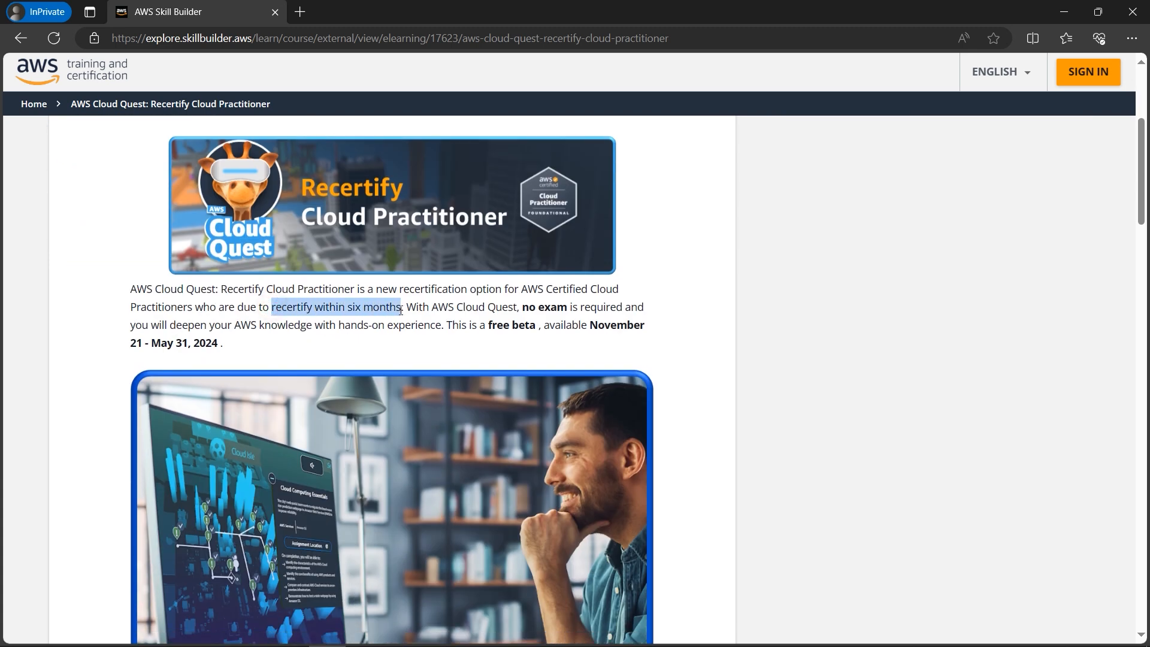
{"action": "scroll", "scroll_direction": "down", "scroll_amount": 3}
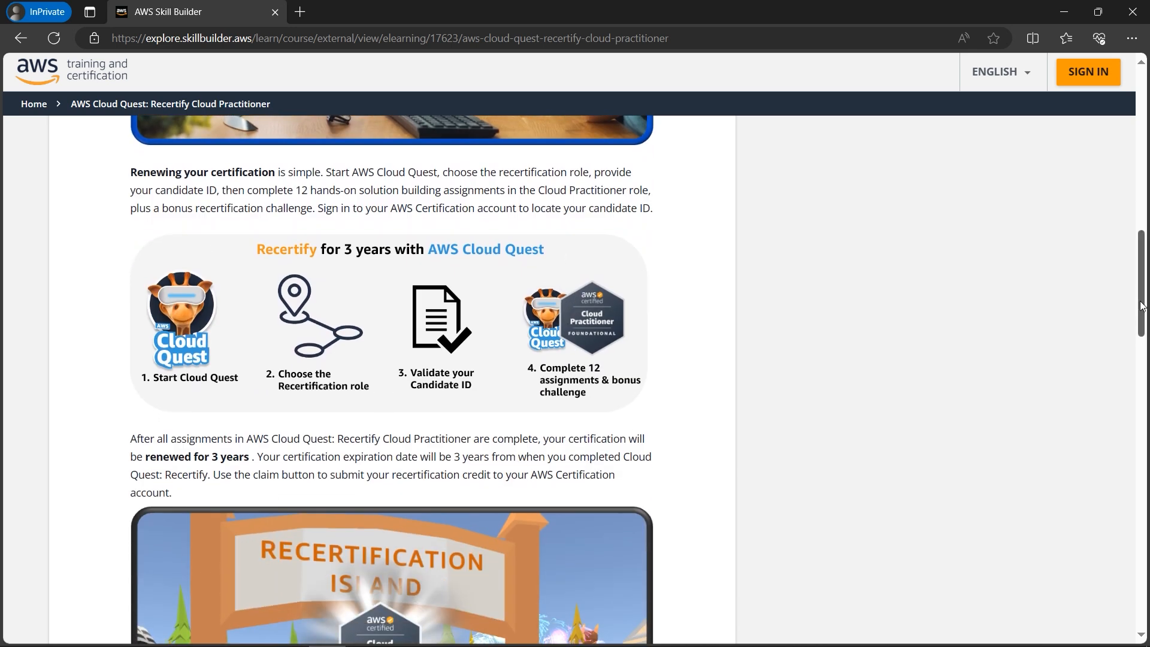
{"action": "scroll", "scroll_direction": "down", "scroll_amount": 3}
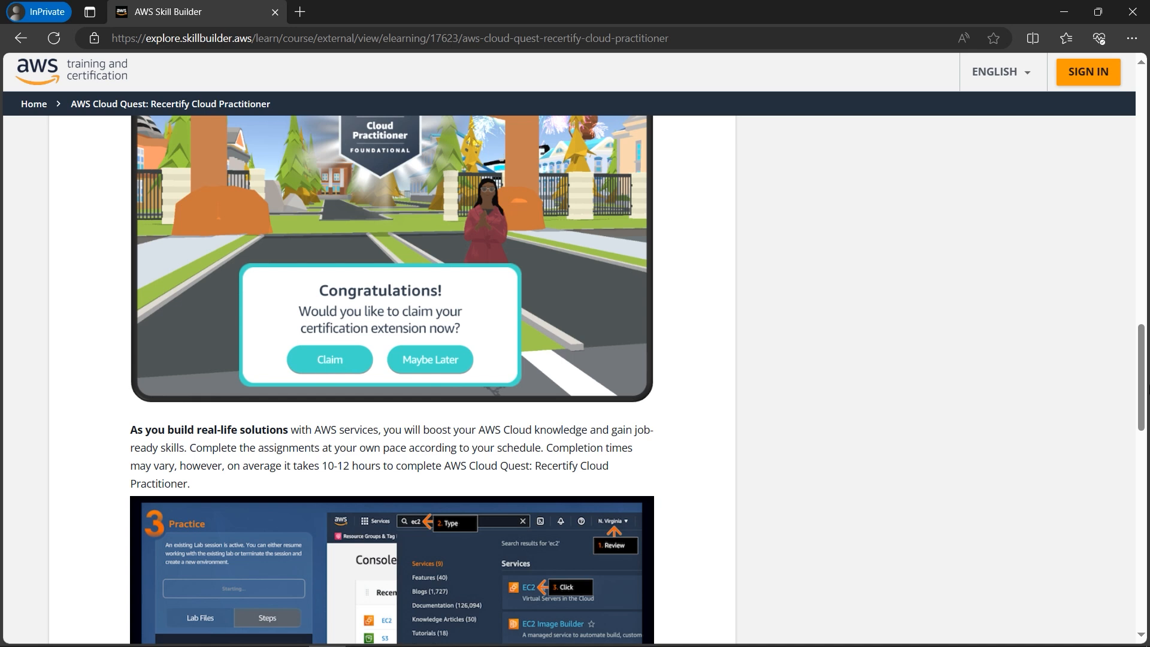
{"action": "scroll", "scroll_direction": "down", "scroll_amount": 3}
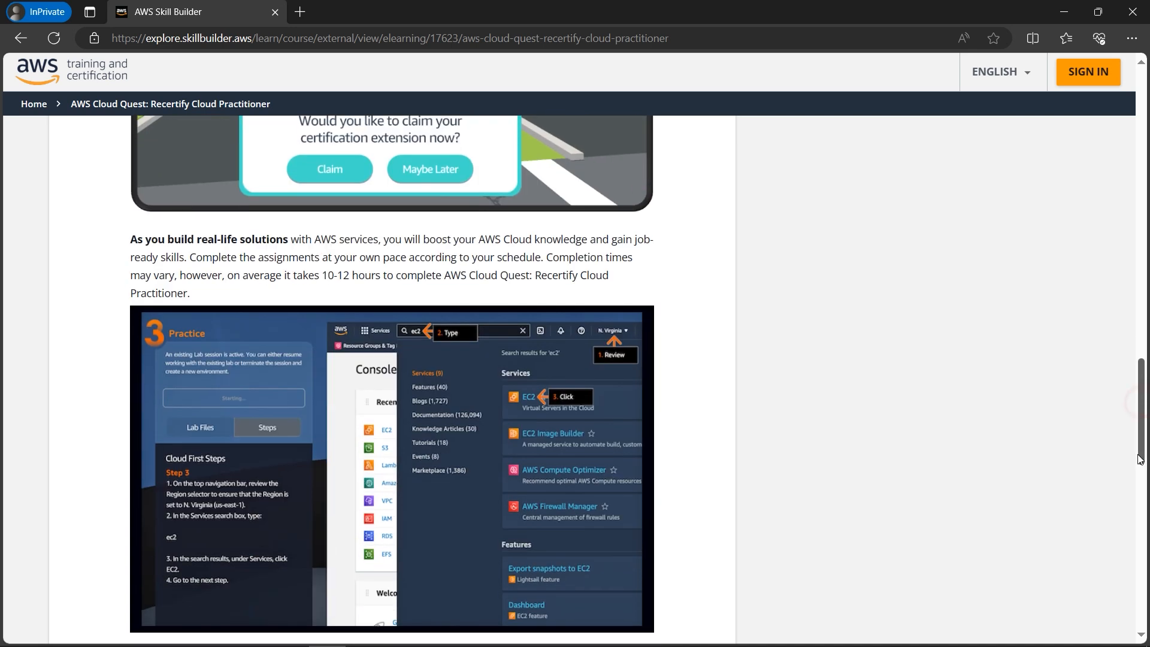
{"action": "scroll", "scroll_direction": "up", "scroll_amount": 3}
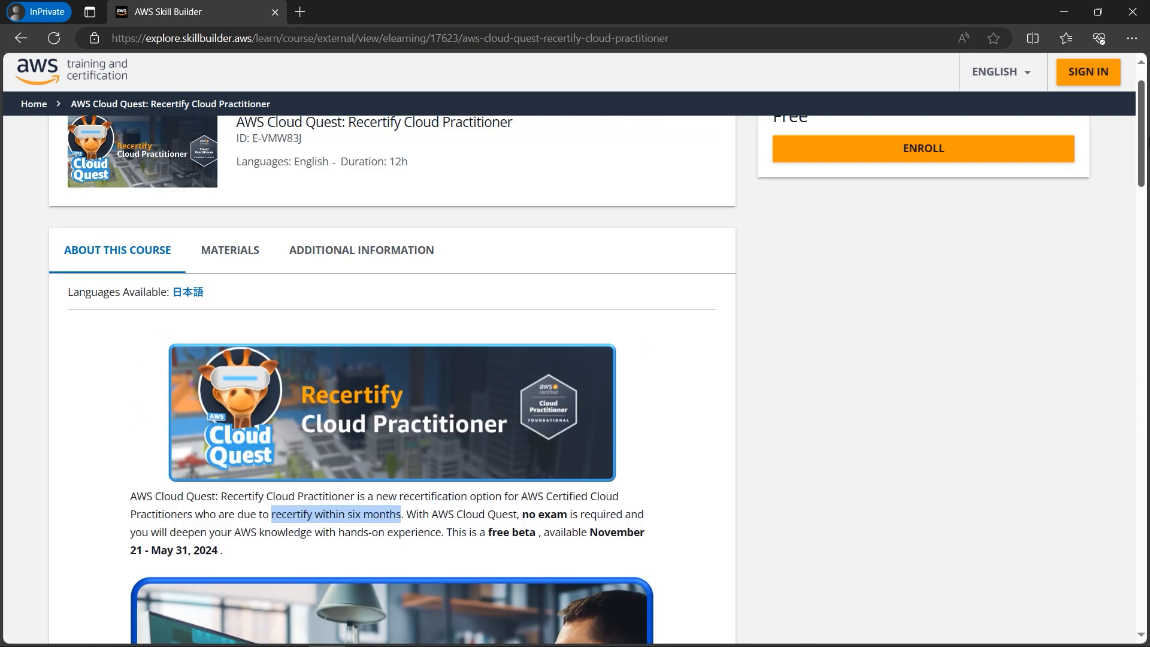
{"action": "scroll", "scroll_direction": "up", "scroll_amount": 3}
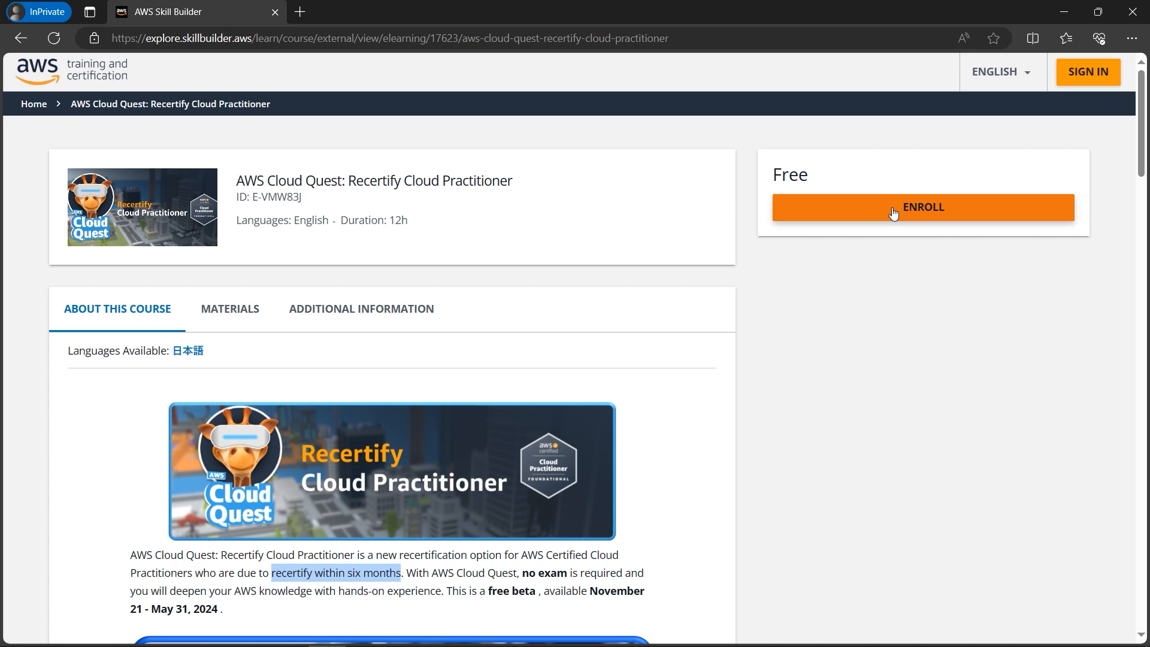
{"action": "left_click", "coordinate": [923, 207]}
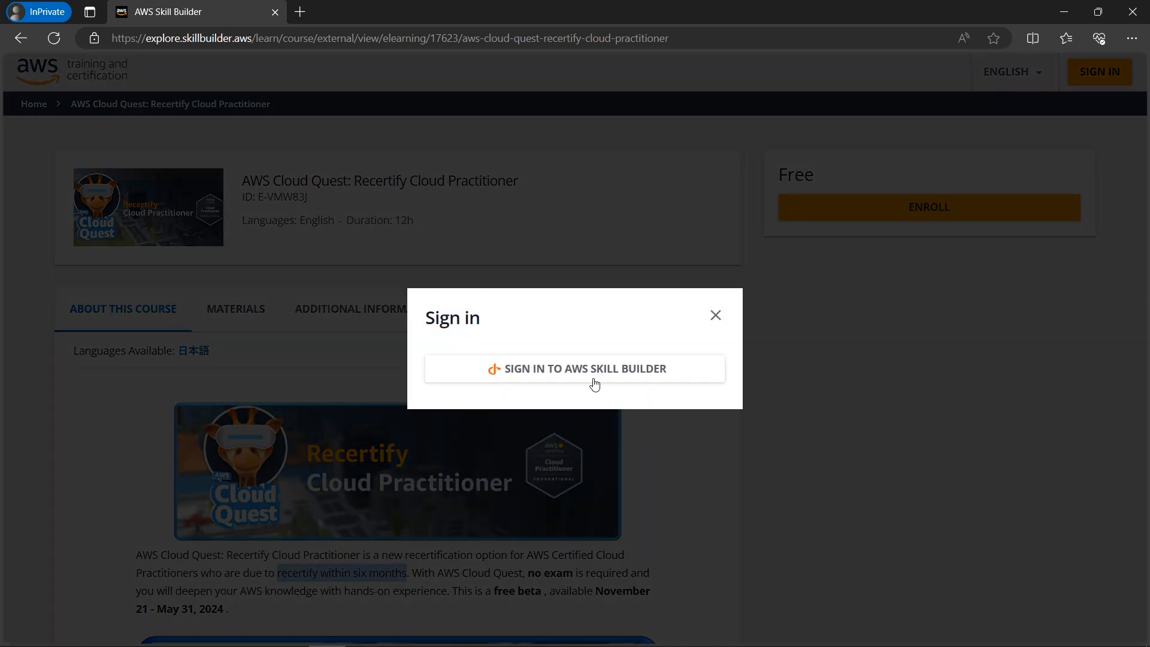
{"action": "mouse_move", "coordinate": [605, 374]}
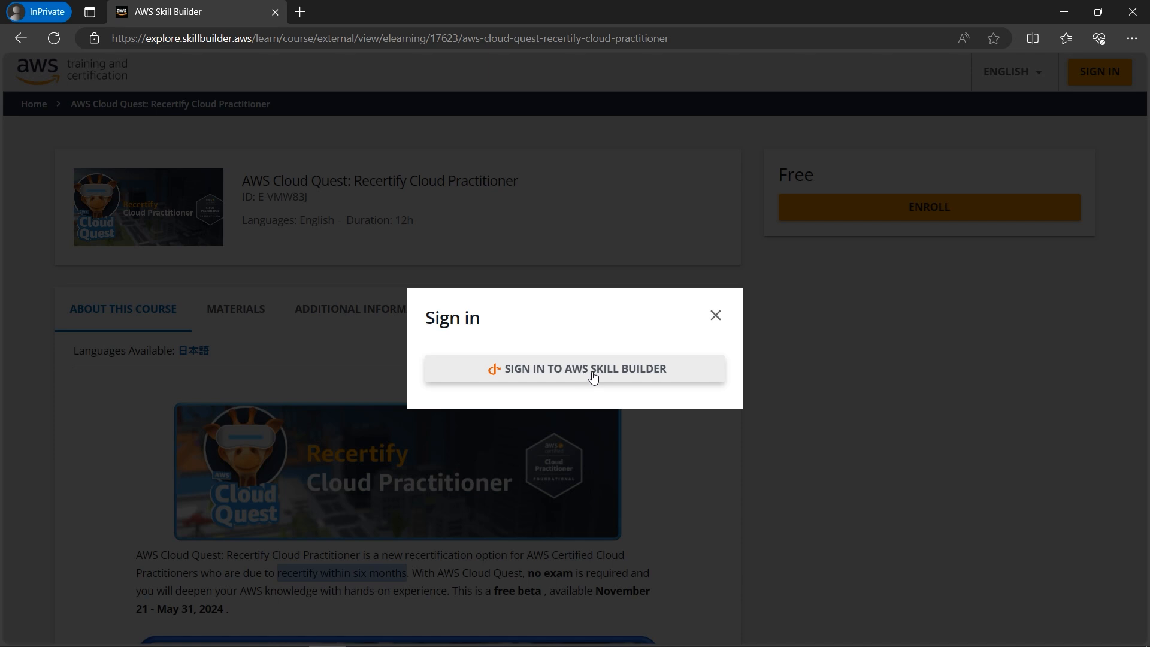
- Proceed from the enroll prompt to the AWS Skill Builder sign-in page
{"action": "left_click", "coordinate": [574, 367]}
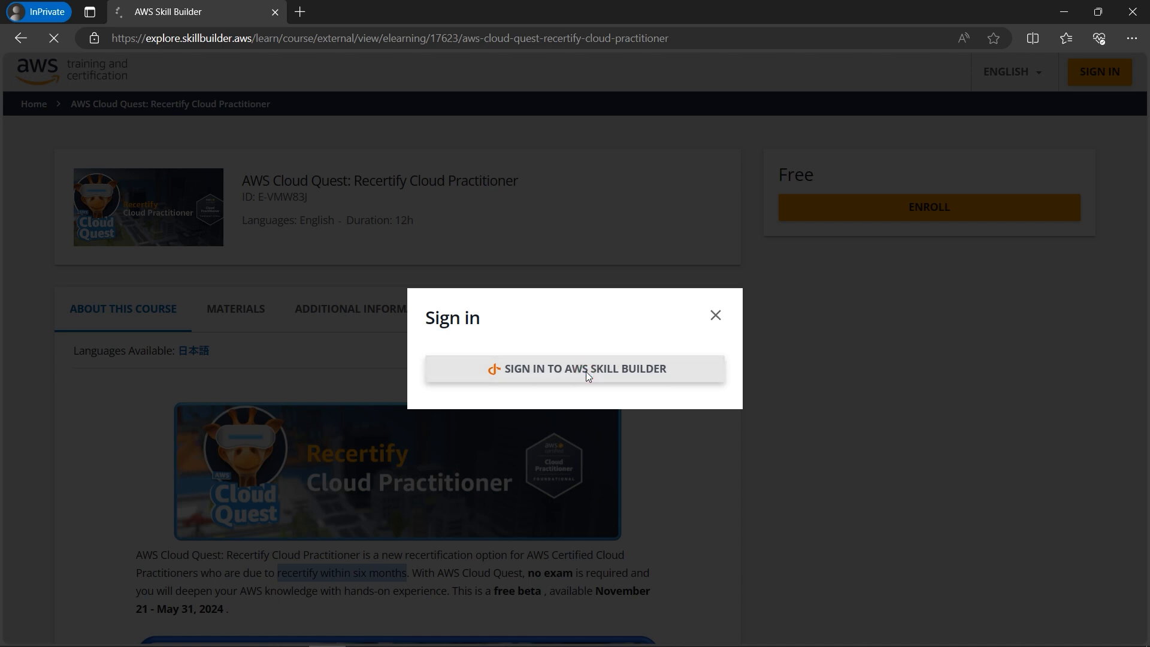
{"action": "left_click", "coordinate": [583, 367]}
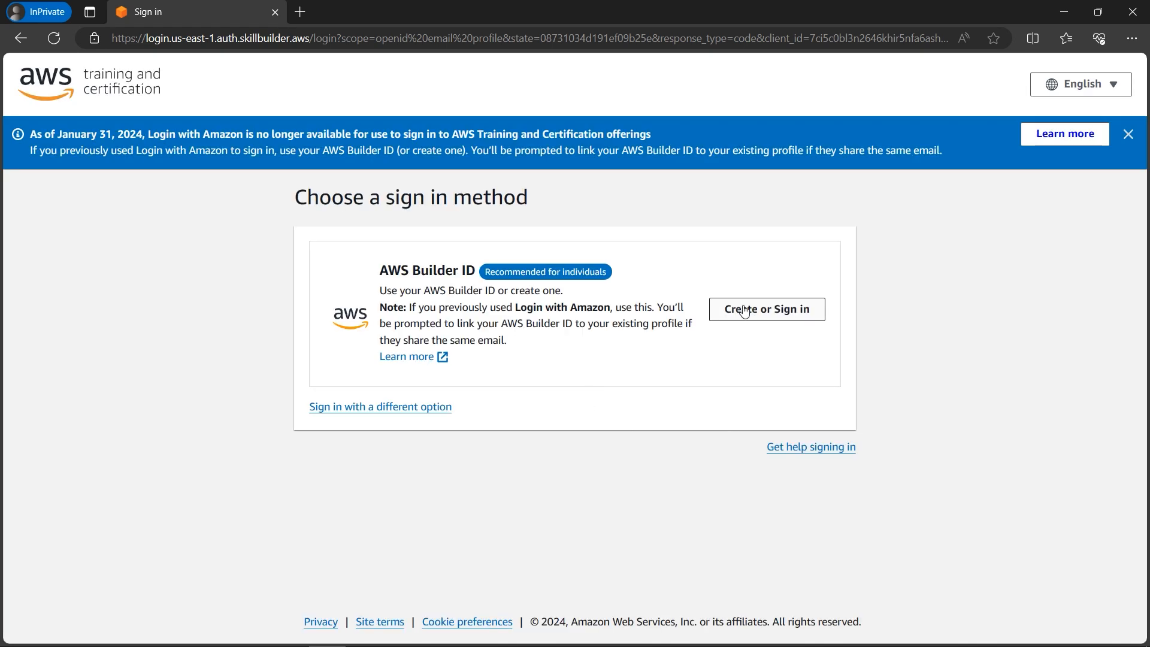
{"action": "mouse_move", "coordinate": [523, 268]}
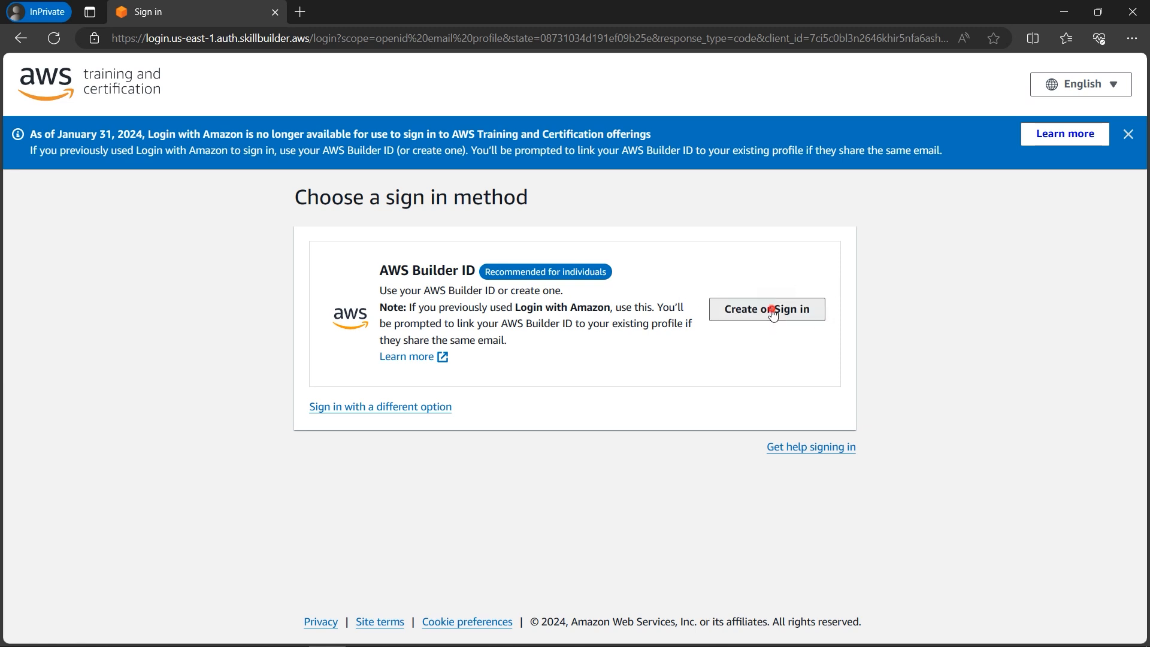
- Review the sign-in methods, including Amazon employee SSO, and choose 'Create or Sign in' with AWS Builder ID
{"action": "left_click", "coordinate": [765, 309]}
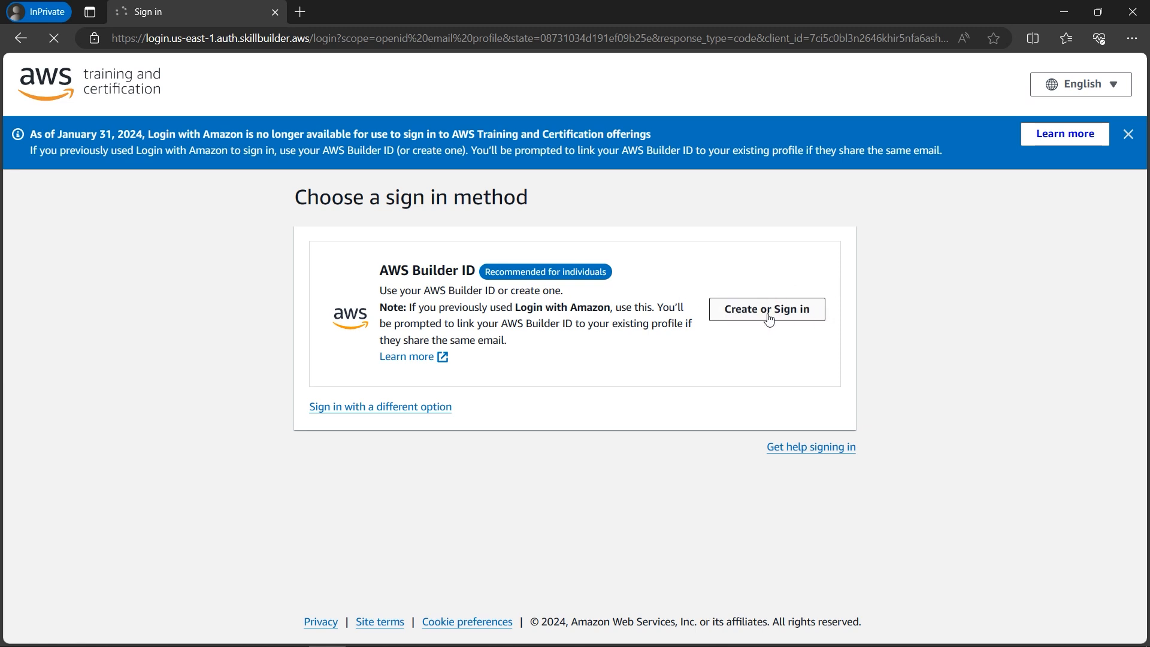
{"action": "left_click", "coordinate": [380, 406]}
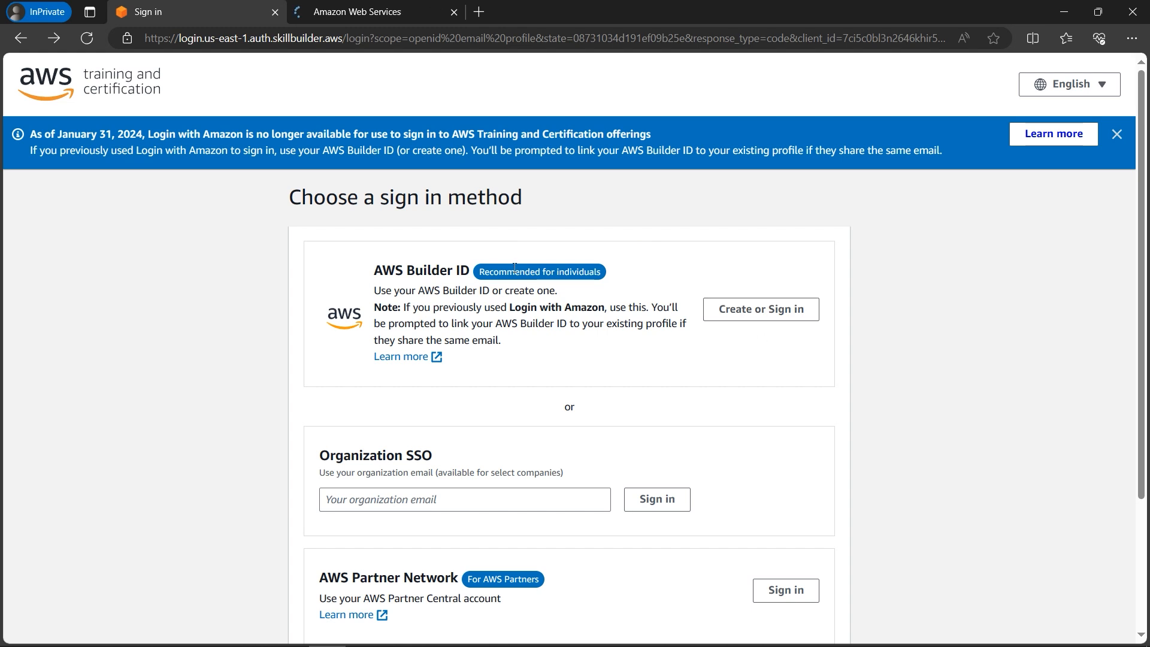
{"action": "scroll", "scroll_direction": "down", "scroll_amount": 3}
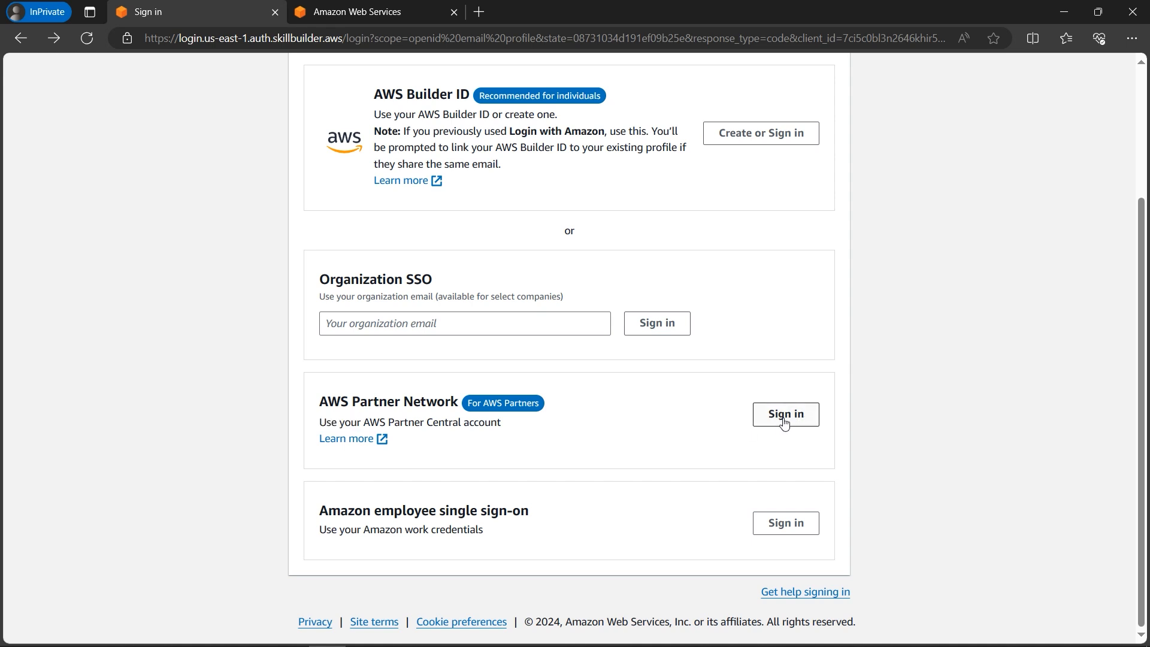
{"action": "mouse_move", "coordinate": [676, 419]}
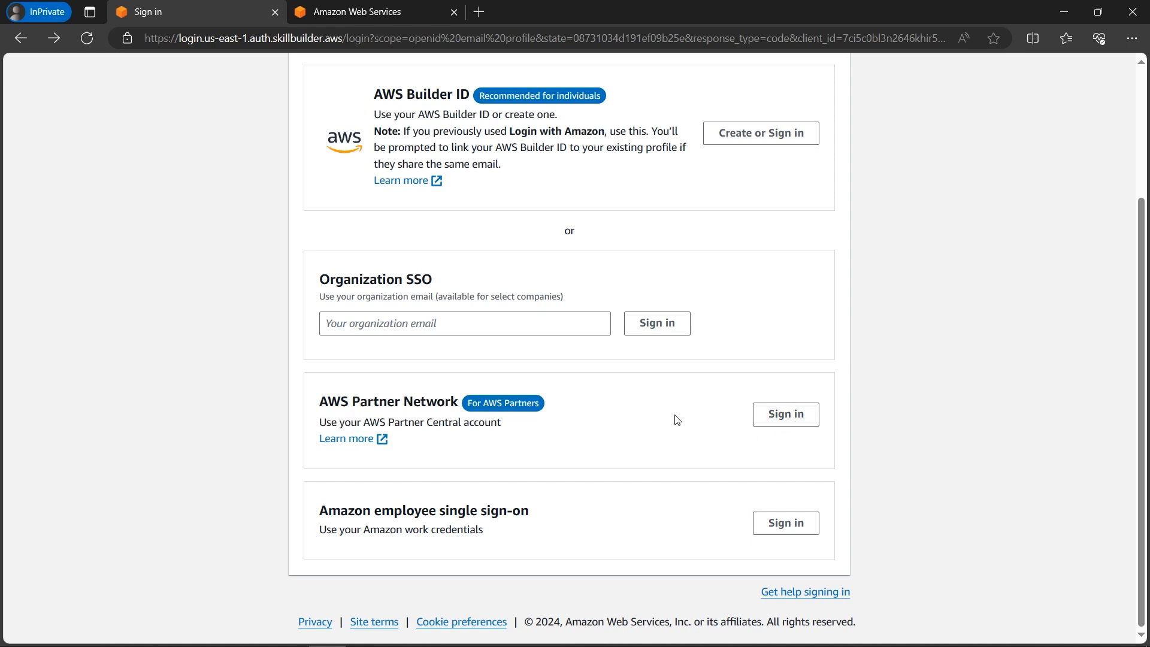
{"action": "mouse_move", "coordinate": [336, 403]}
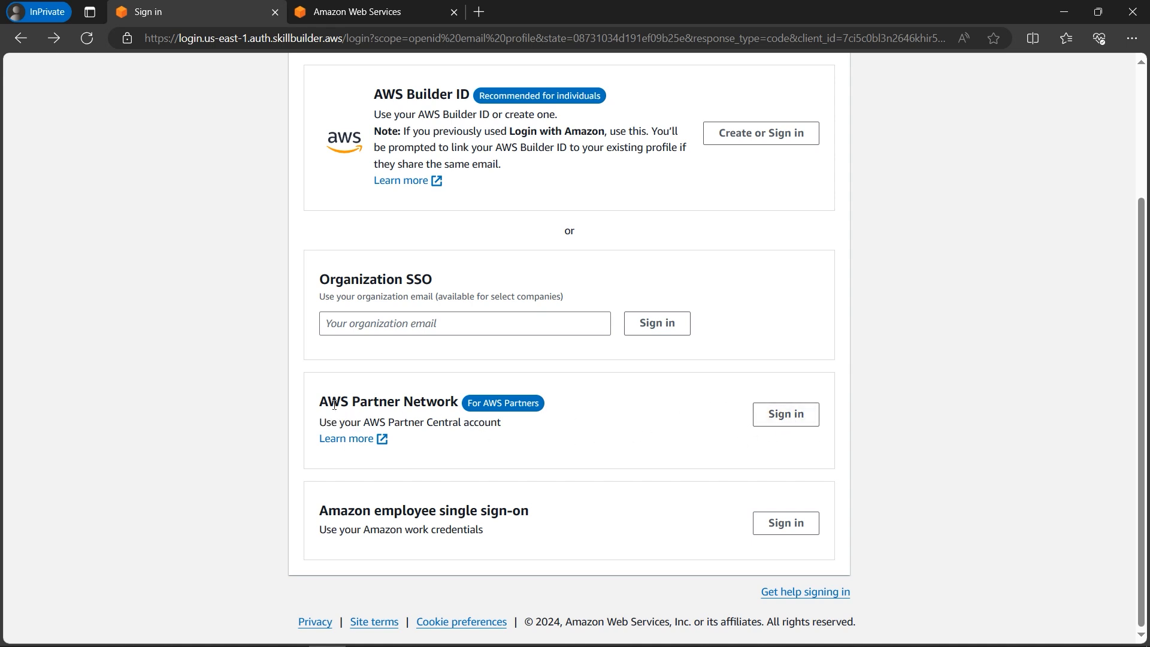
{"action": "mouse_move", "coordinate": [448, 417]}
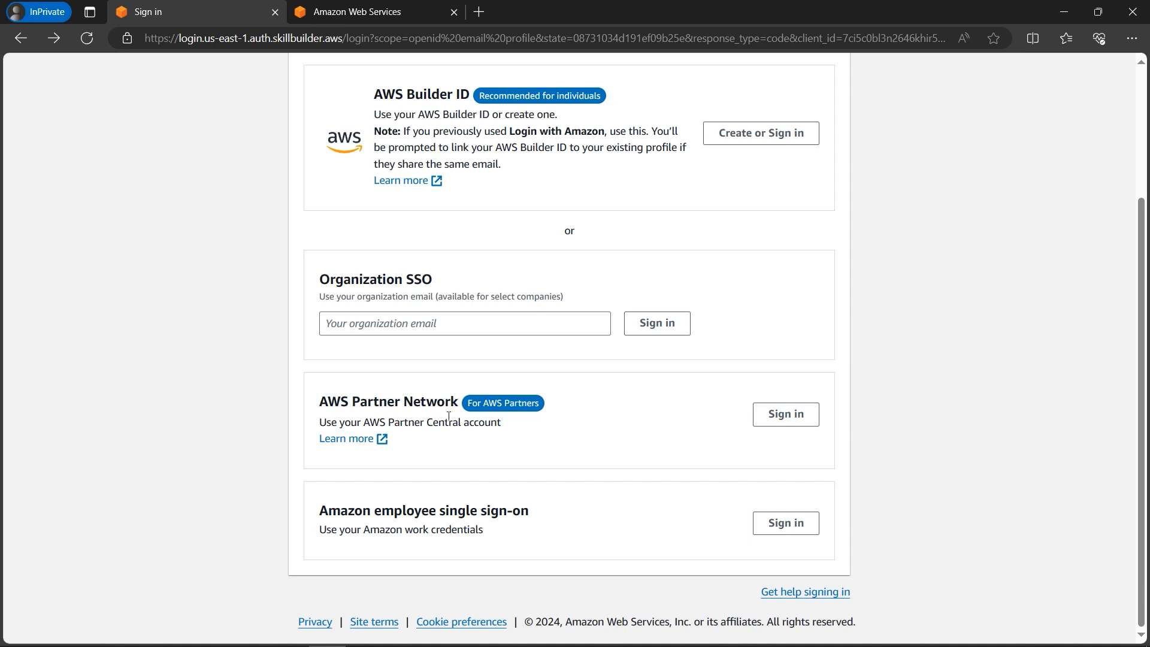
{"action": "mouse_move", "coordinate": [786, 414]}
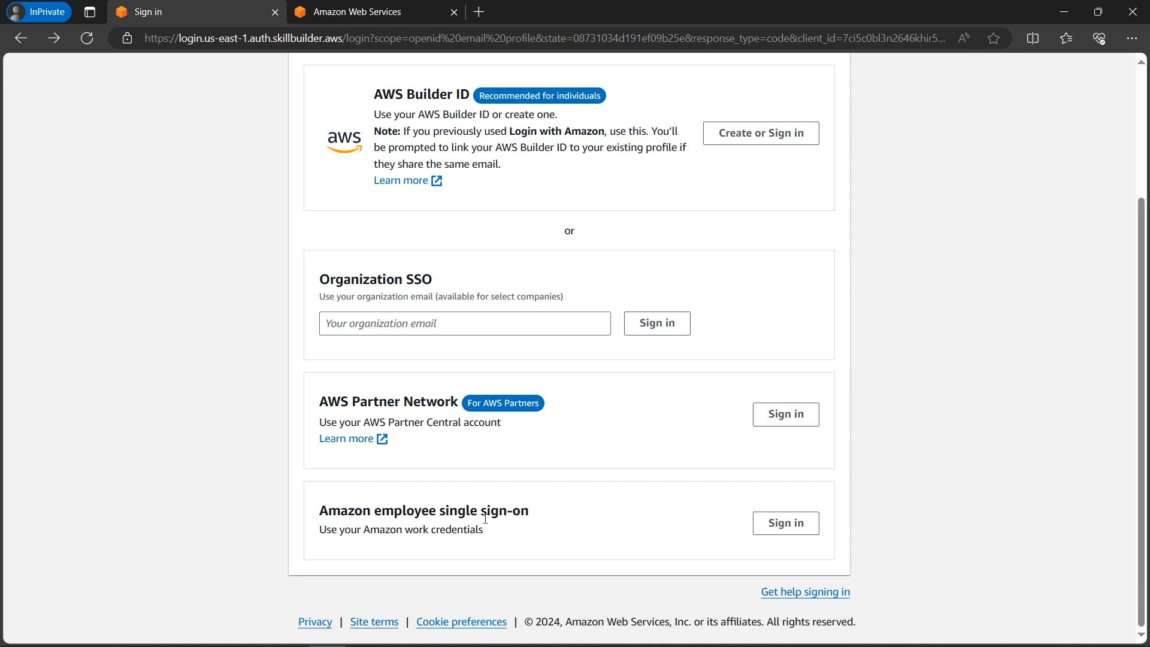
{"action": "double_click", "coordinate": [423, 510]}
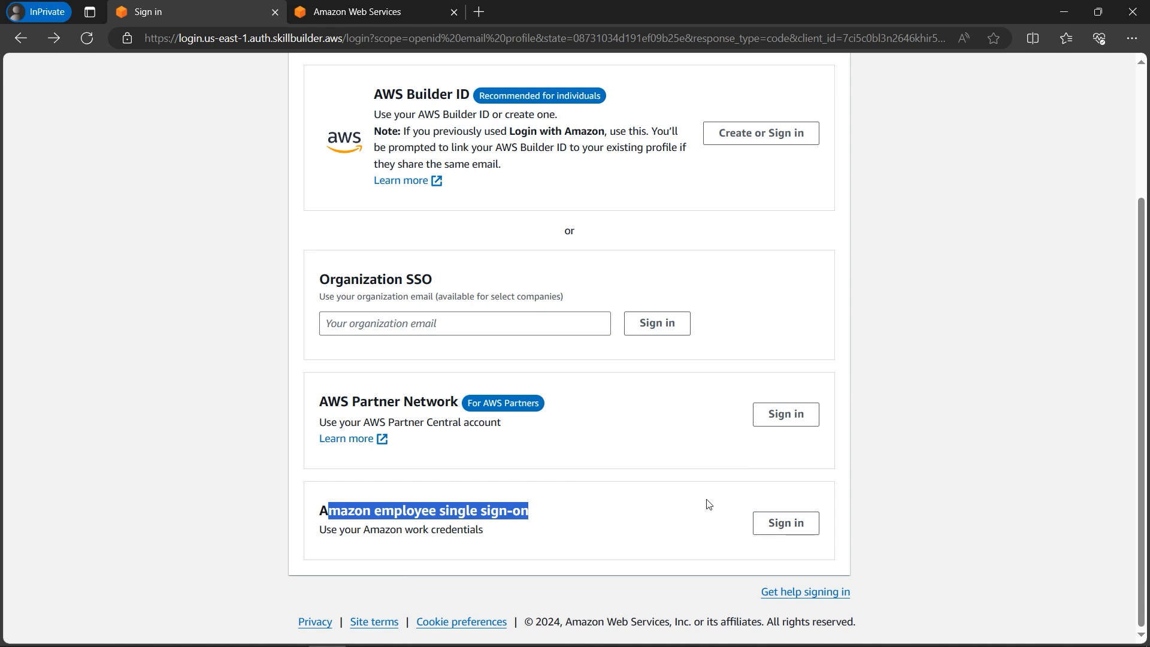
{"action": "scroll", "scroll_direction": "up", "scroll_amount": 3}
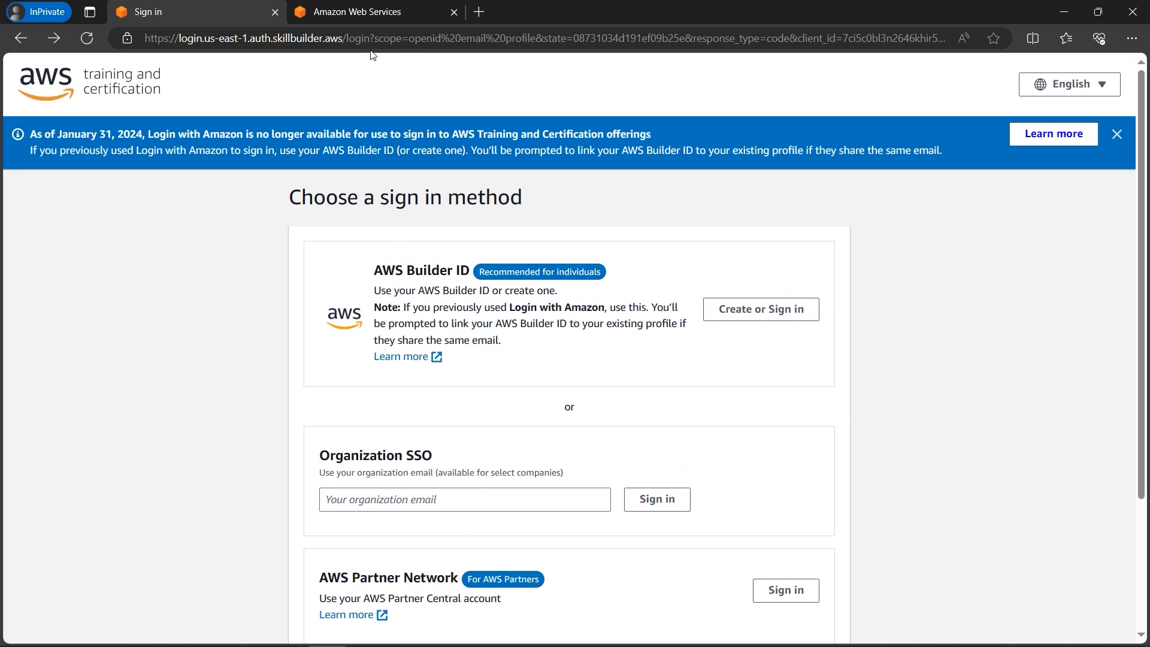
{"action": "mouse_move", "coordinate": [548, 266]}
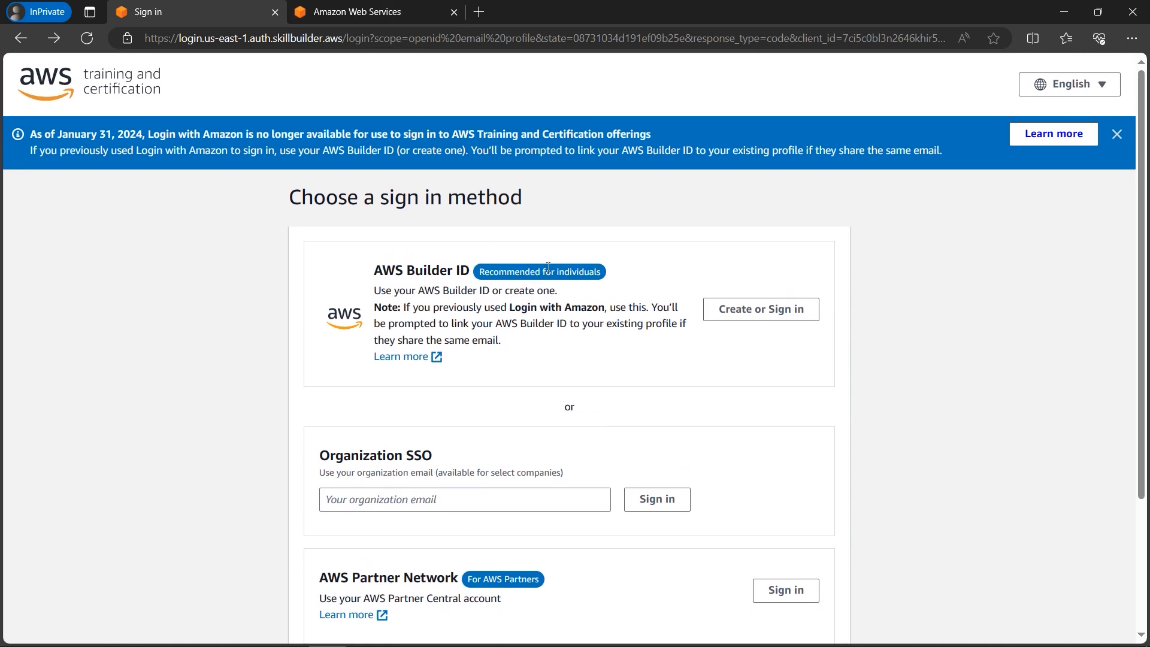
{"action": "mouse_move", "coordinate": [768, 328]}
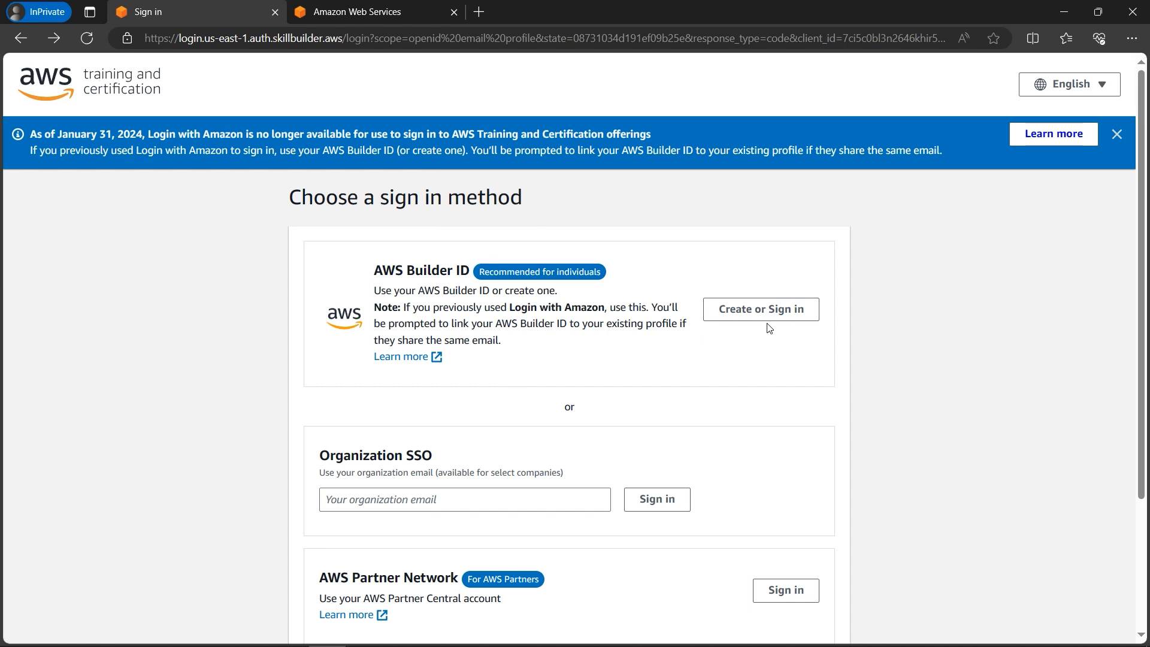
{"action": "left_click", "coordinate": [759, 309]}
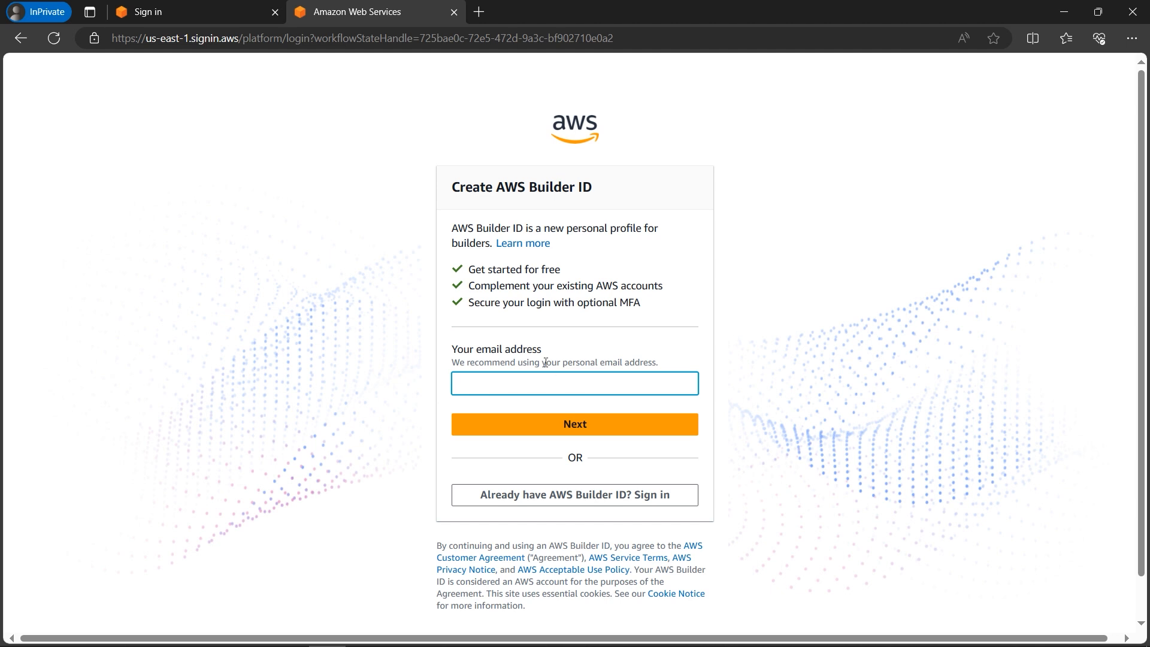
{"action": "mouse_move", "coordinate": [412, 356]}
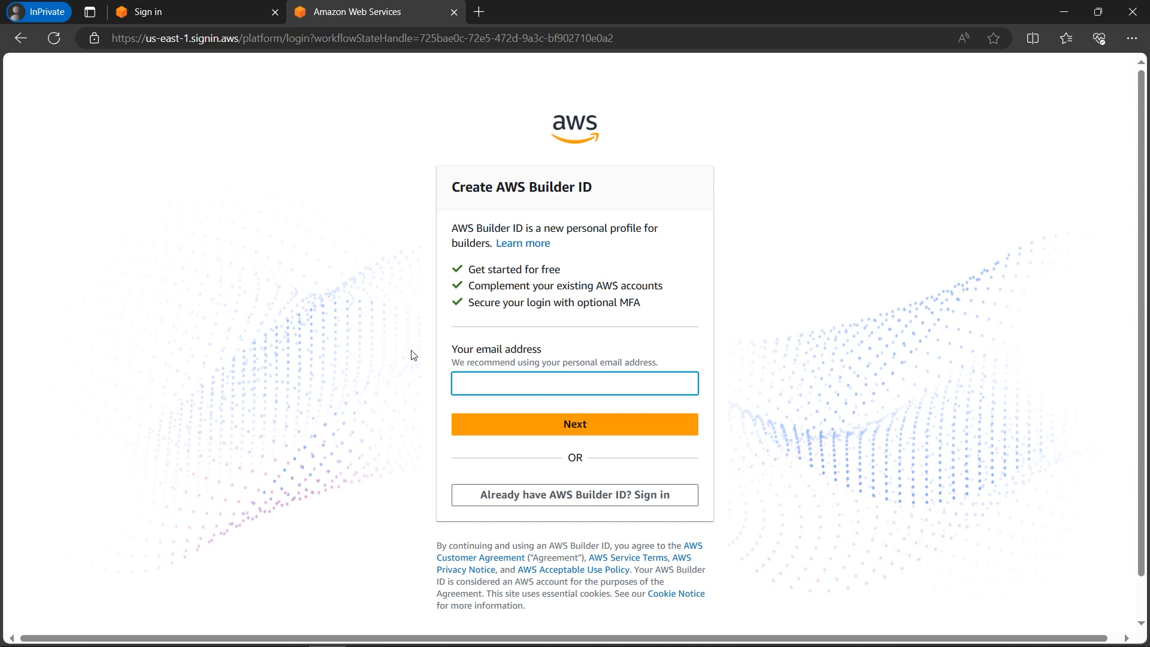
{"action": "mouse_move", "coordinate": [521, 355]}
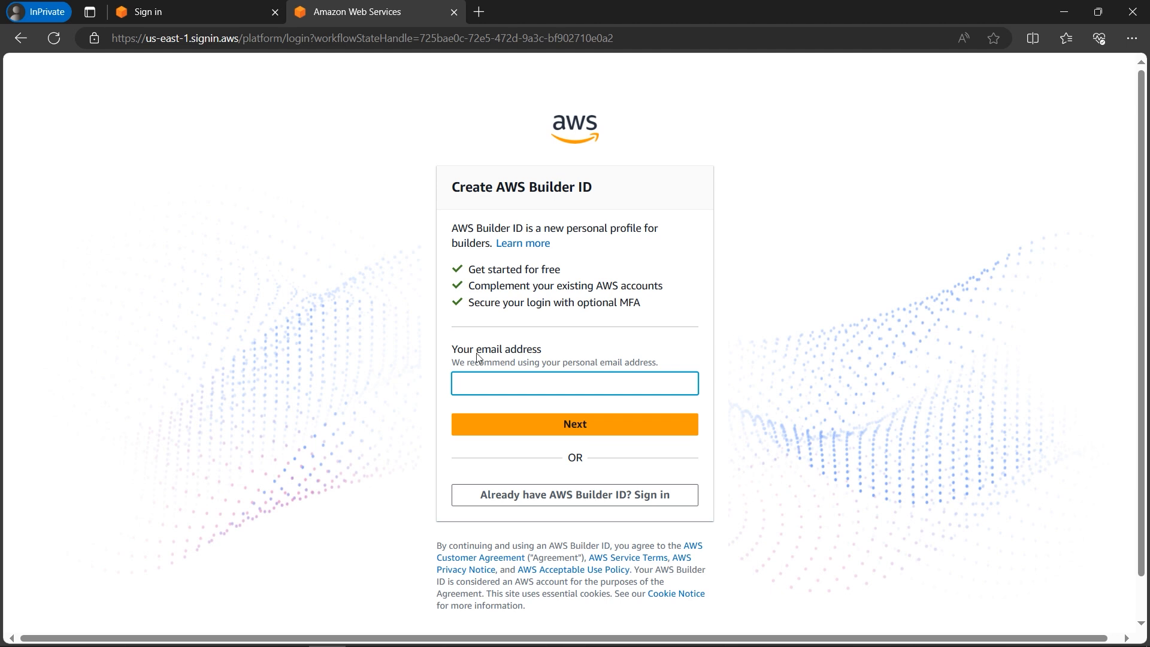
- Leave the Create AWS Builder ID form and return to the Skill Builder sign-in choices
{"action": "left_click", "coordinate": [573, 384]}
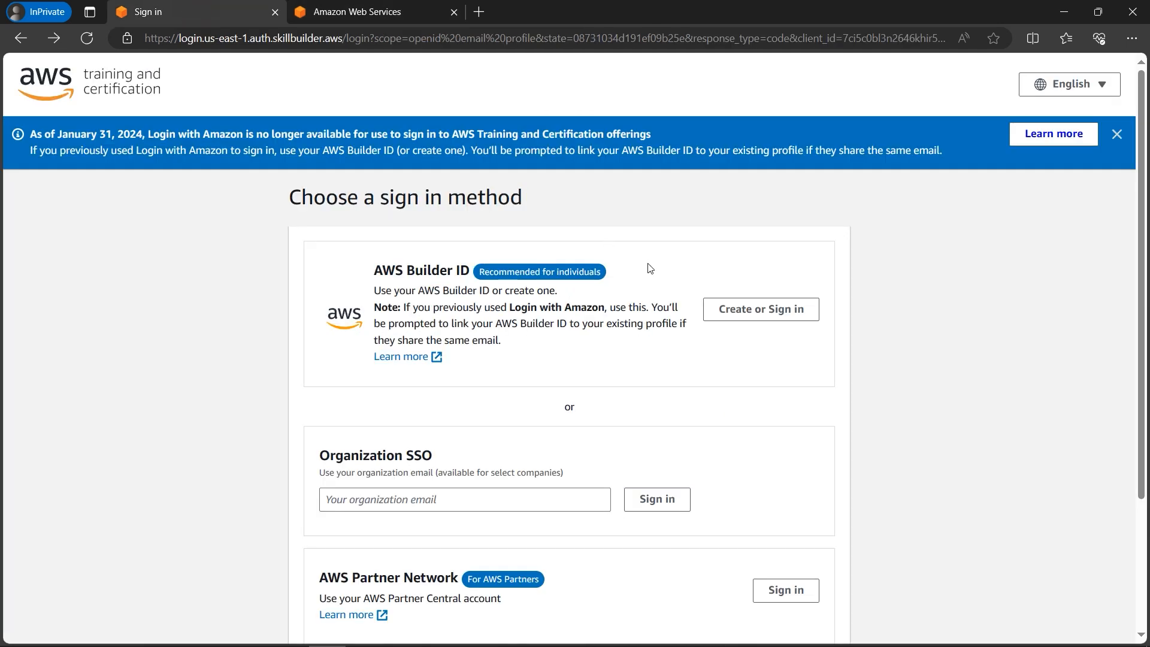
{"action": "mouse_move", "coordinate": [615, 286]}
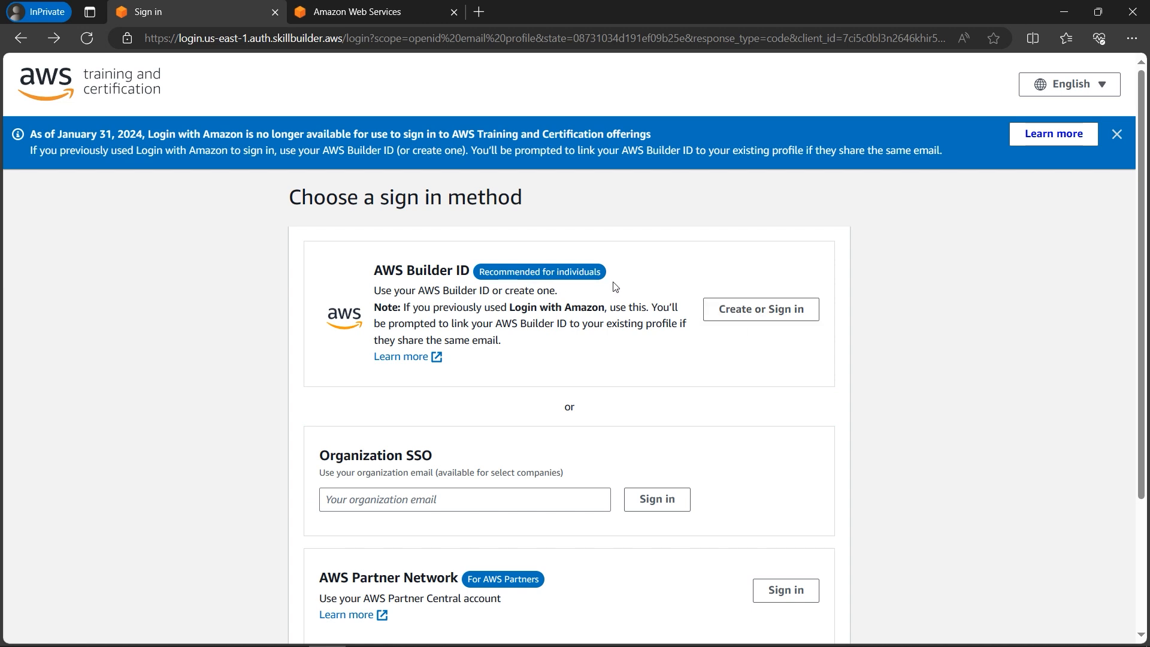
{"action": "mouse_move", "coordinate": [385, 30]}
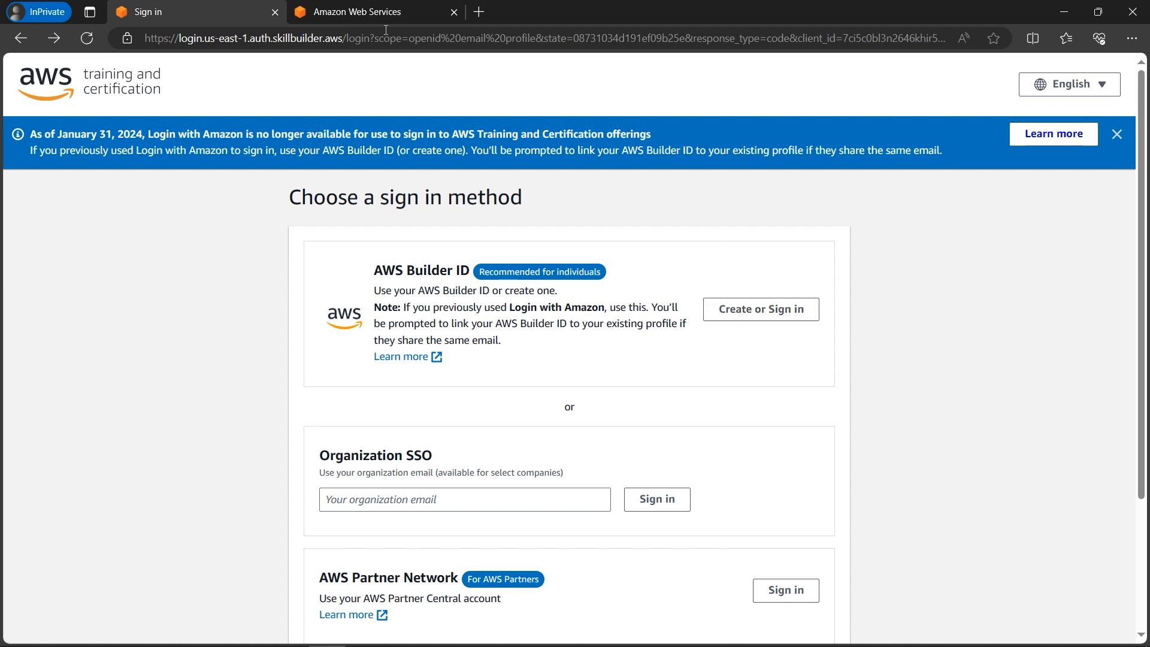
{"action": "mouse_move", "coordinate": [483, 292]}
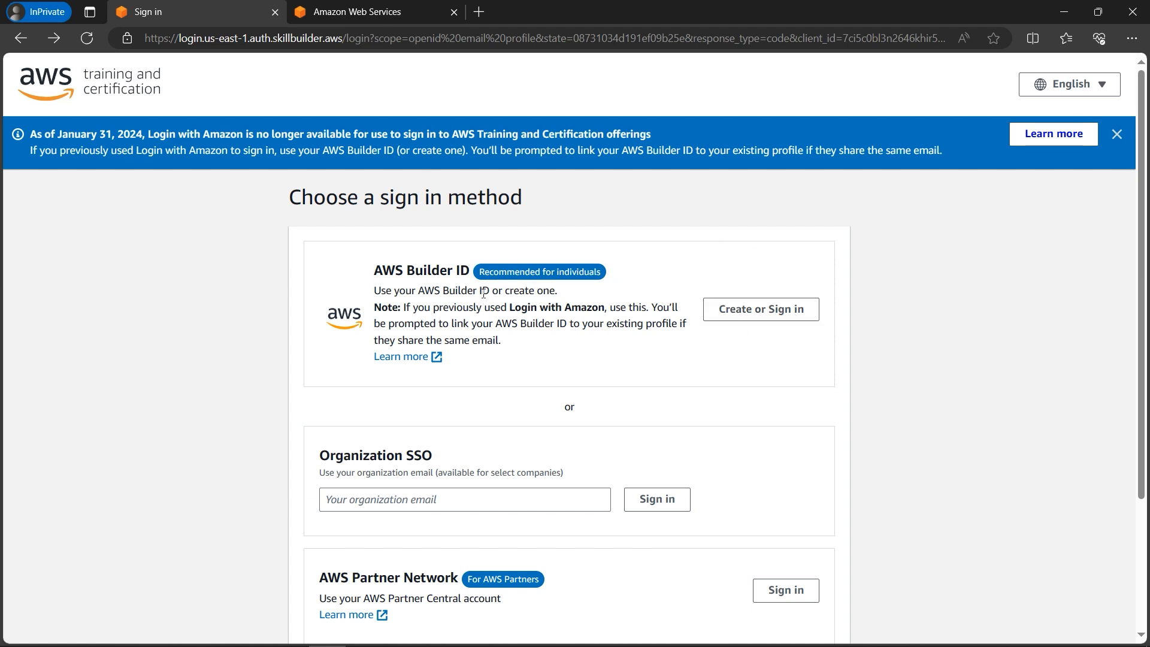